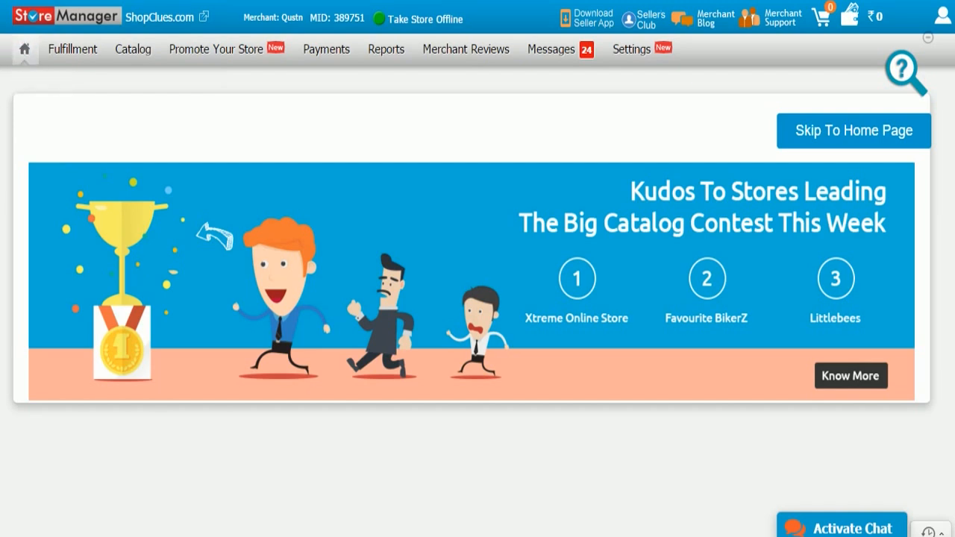
Step: Start a One By One Upload from the Catalog menu to get a blank product form
{"action": "left_click", "coordinate": [131, 50]}
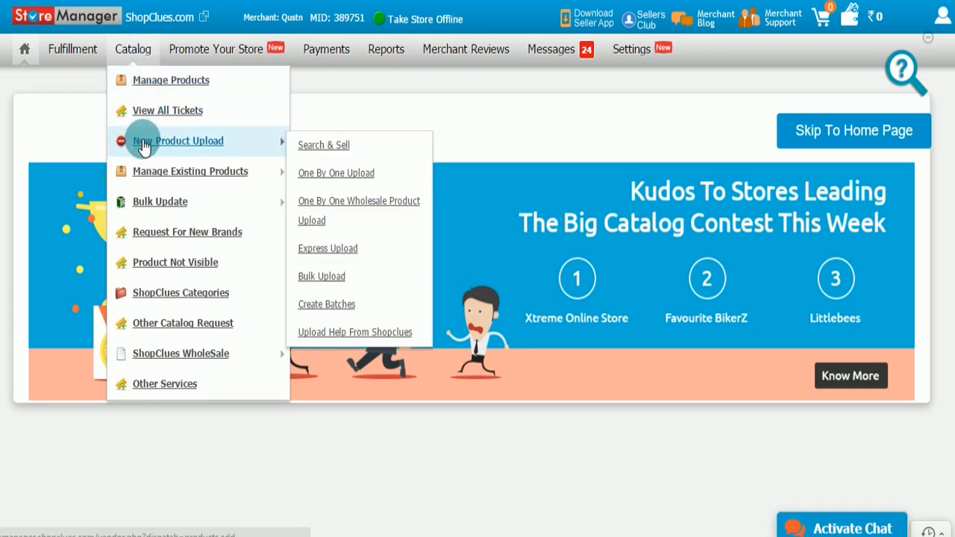
{"action": "mouse_move", "coordinate": [343, 177]}
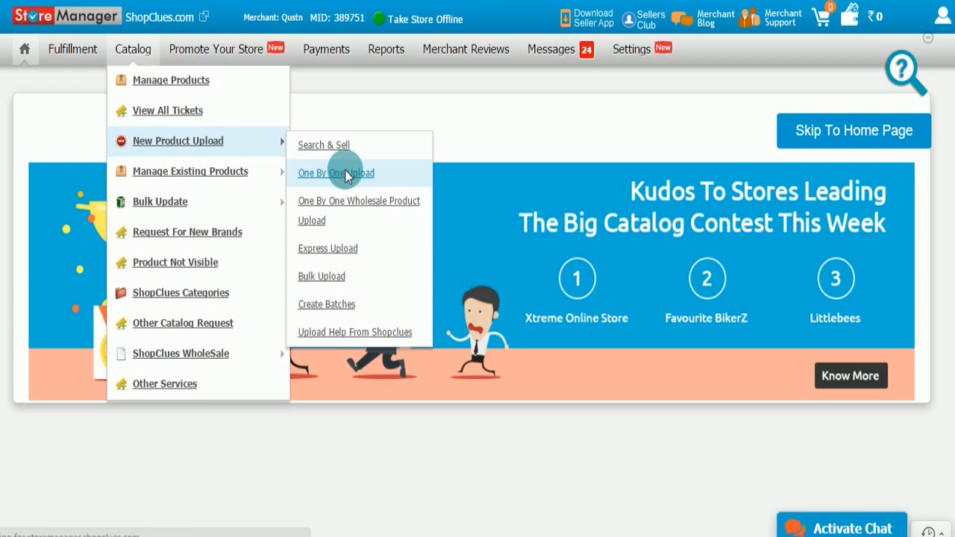
{"action": "left_click", "coordinate": [336, 173]}
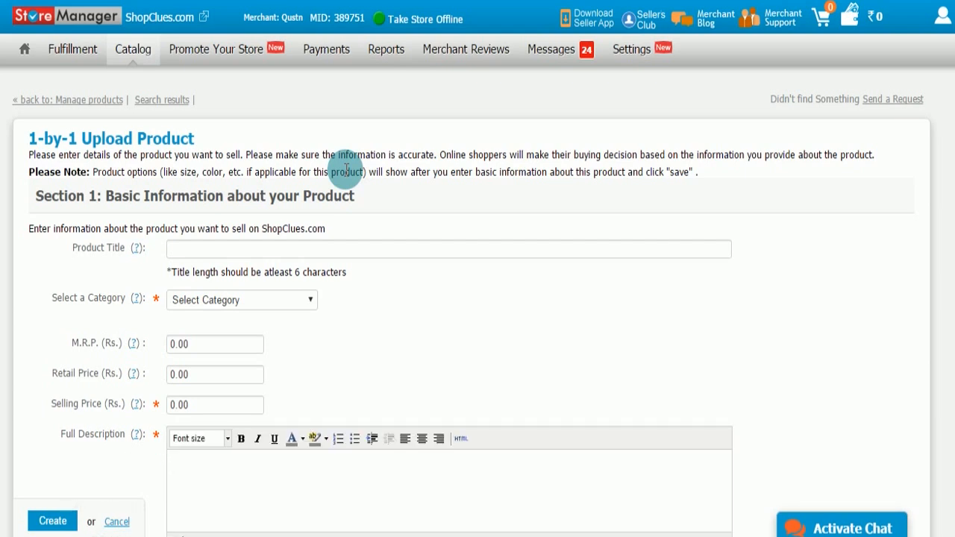
Step: Enter the product title 'Sony Cyber-shot S8500 14 Megapixel Digital Camera (Black)'
{"action": "type", "text": "Sony C"}
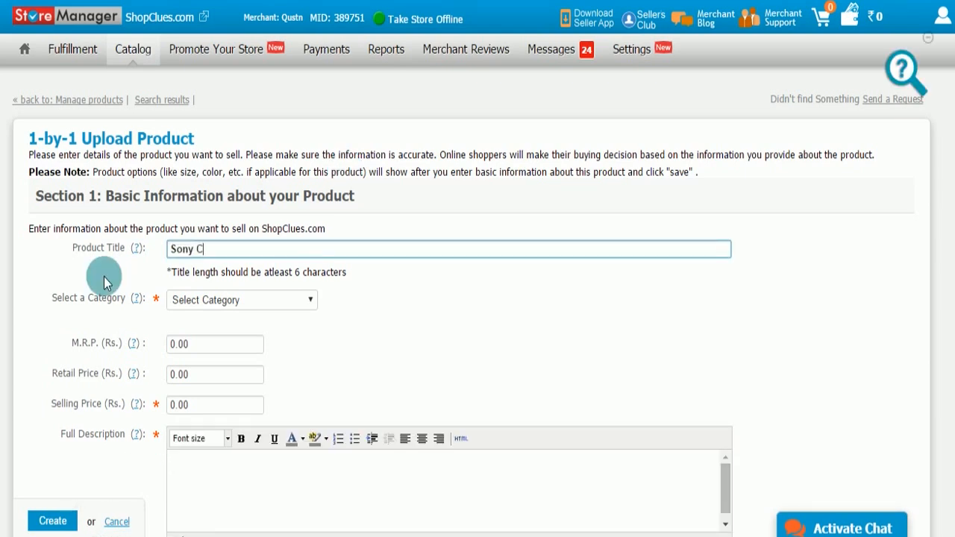
{"action": "type", "text": "yber-sh"}
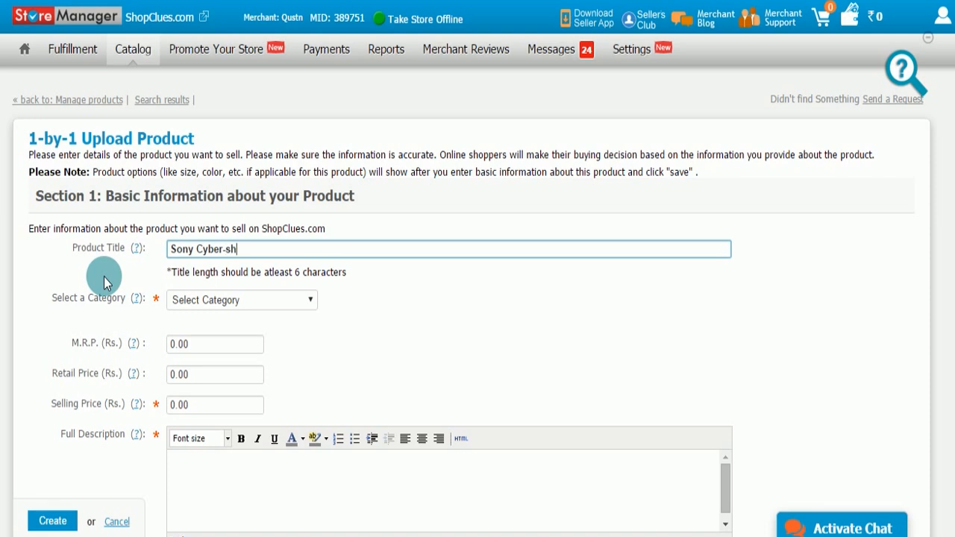
{"action": "type", "text": "ot"}
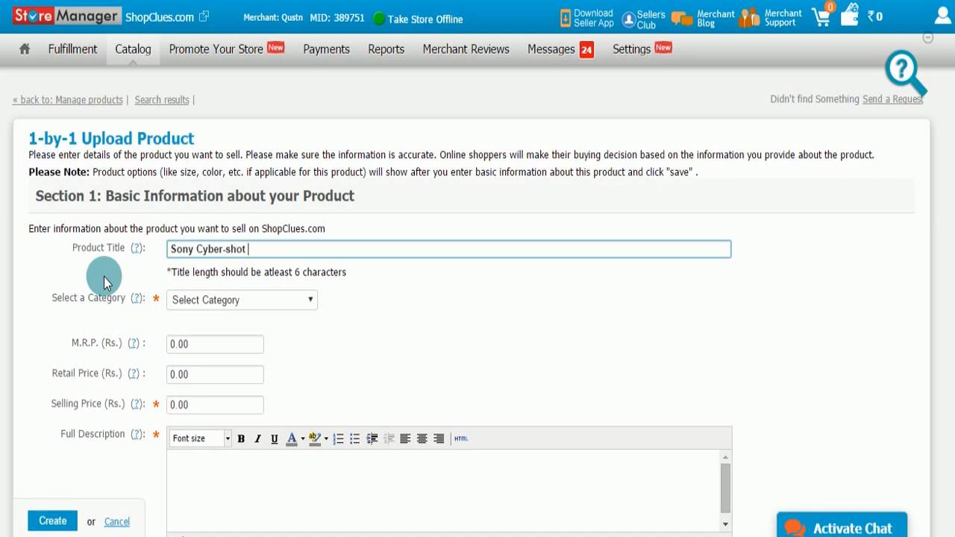
{"action": "type", "text": "S8"}
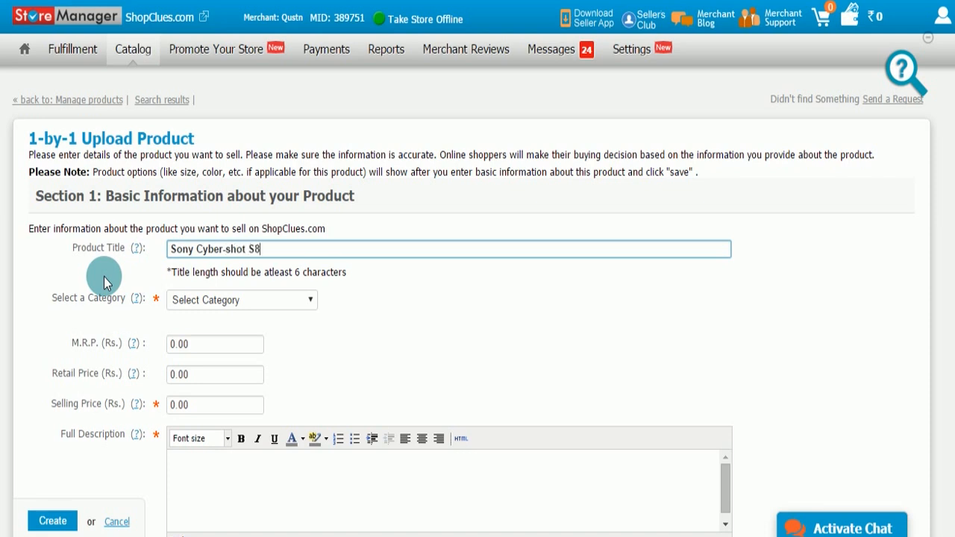
{"action": "type", "text": "500"}
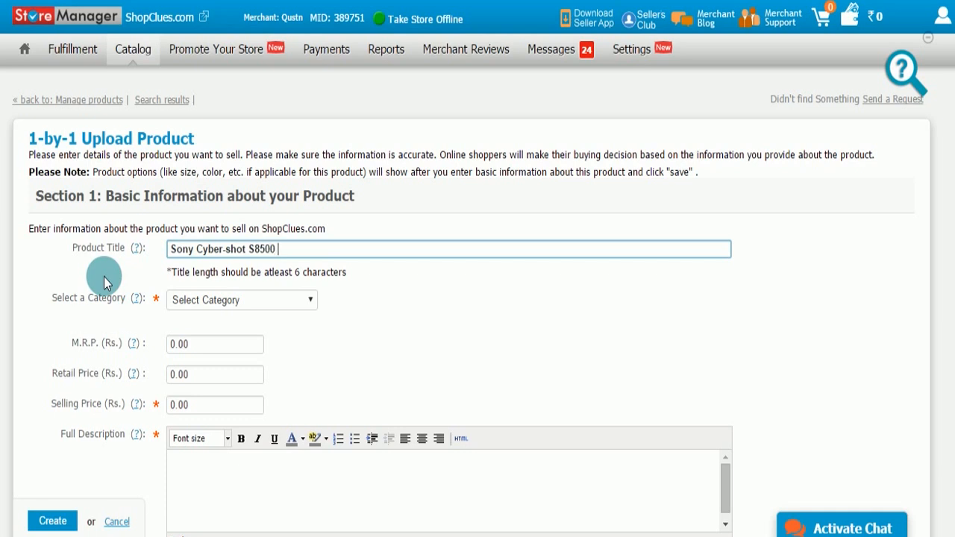
{"action": "type", "text": "14"}
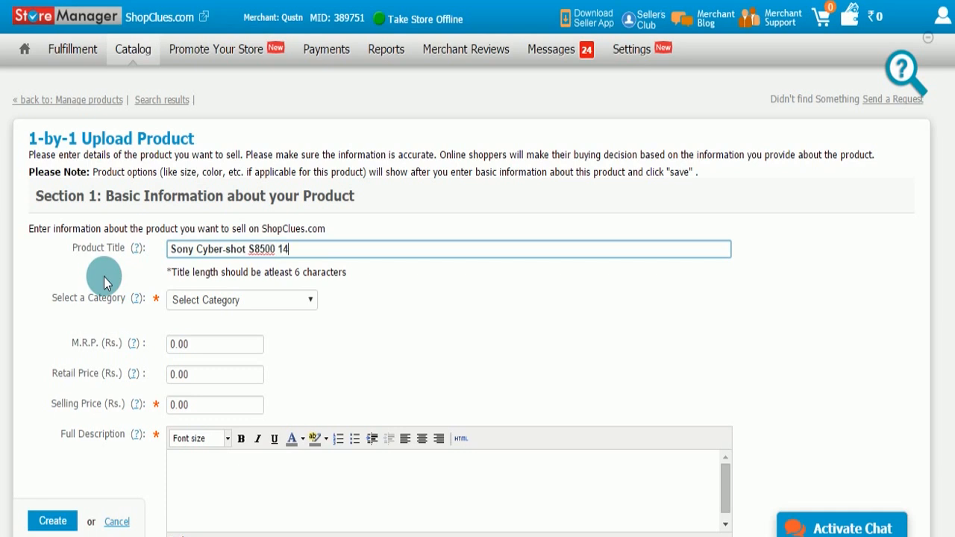
{"action": "type", "text": "Mega"}
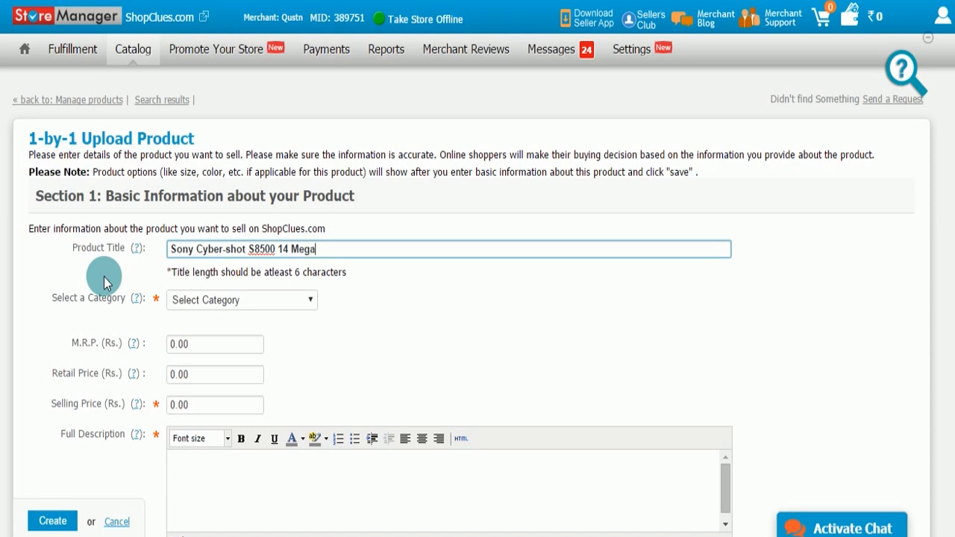
{"action": "type", "text": "pi"}
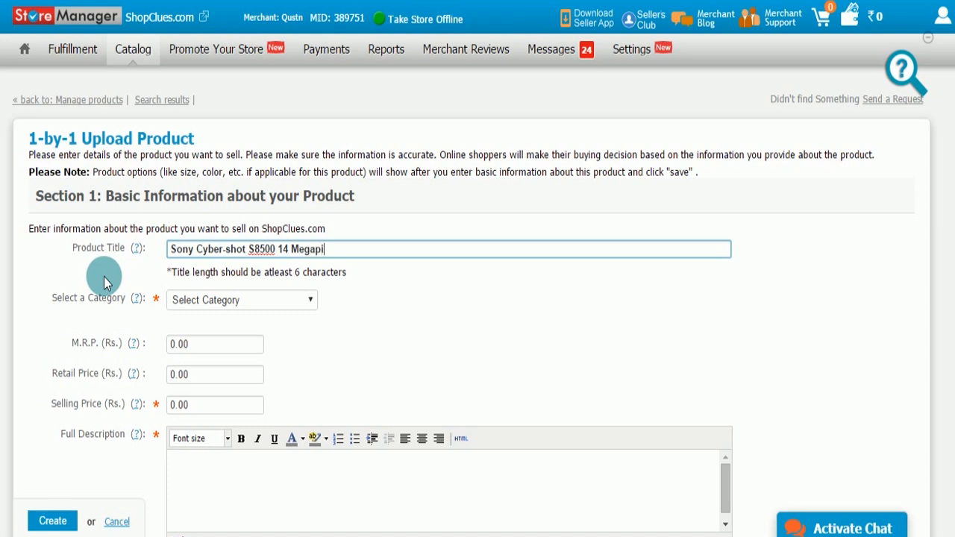
{"action": "type", "text": "xel Digital"}
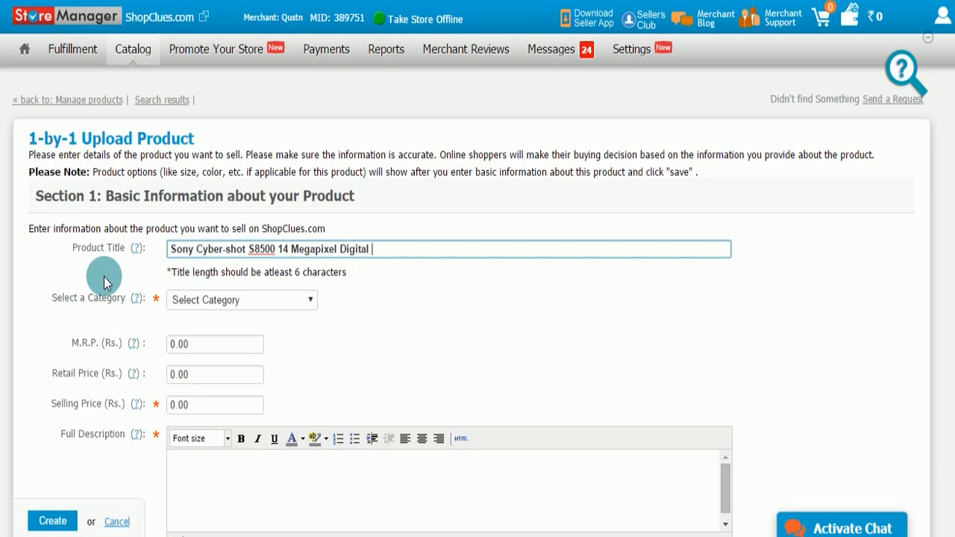
{"action": "type", "text": "Came"}
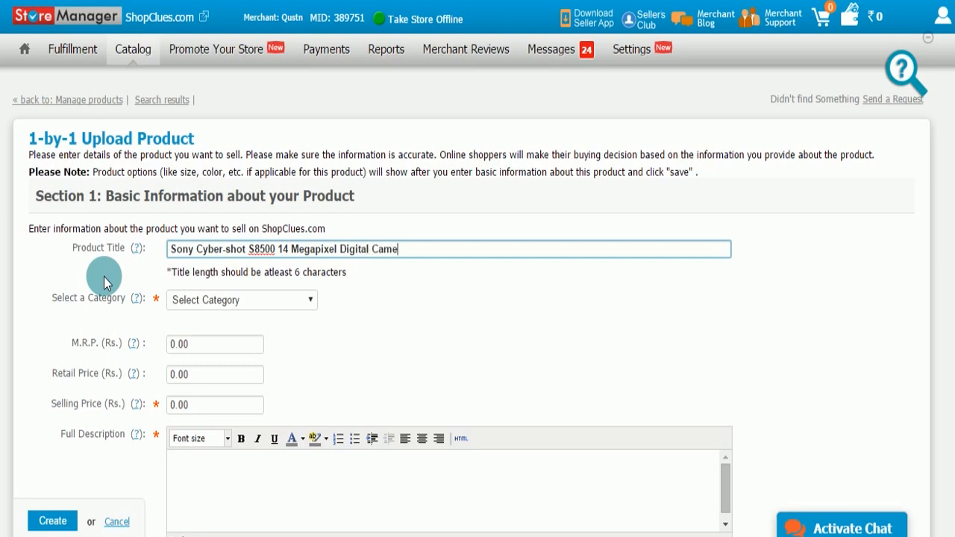
{"action": "type", "text": "ra"}
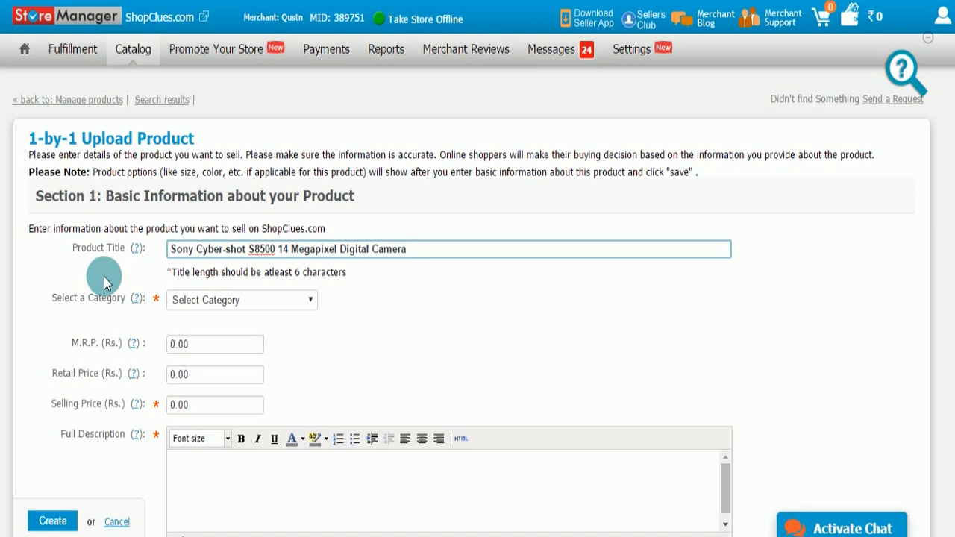
{"action": "type", "text": "(B"}
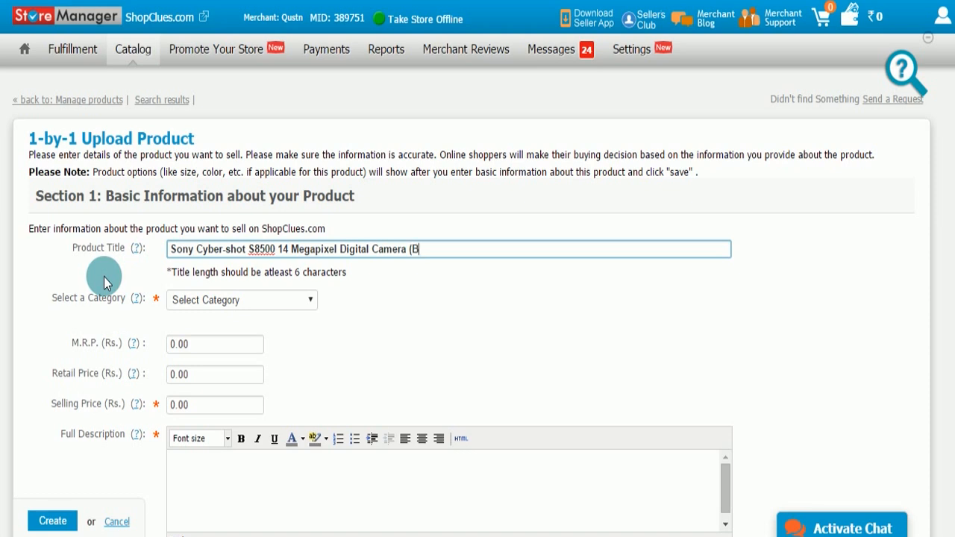
{"action": "type", "text": "lack"}
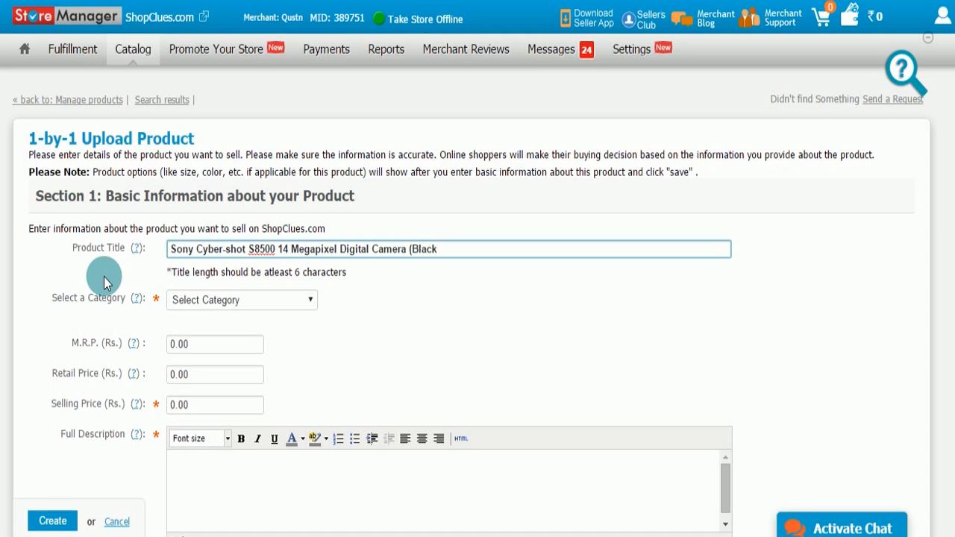
{"action": "type", "text": ")"}
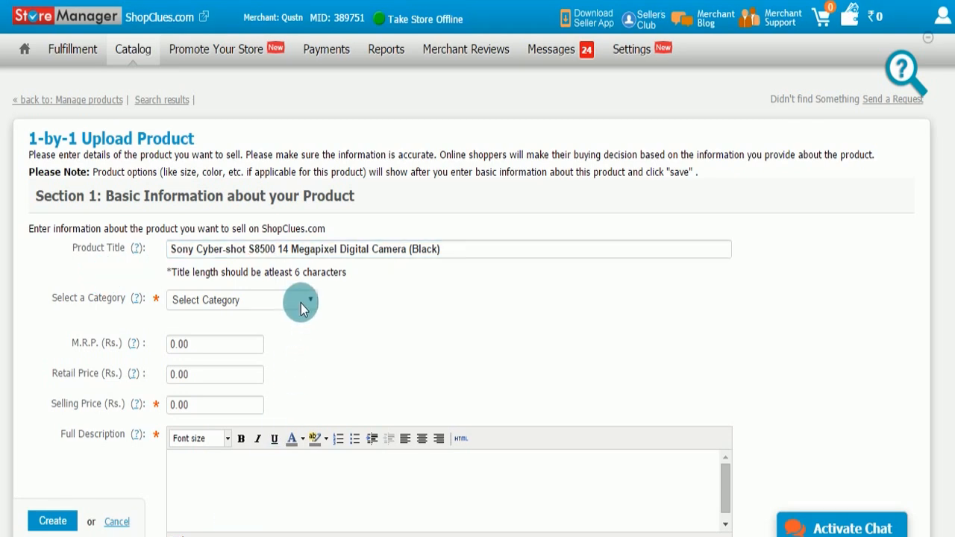
Step: Choose category TV, Audio & Large Appliances, subcategory Cameras, type Point & Shoot
{"action": "left_click", "coordinate": [302, 299]}
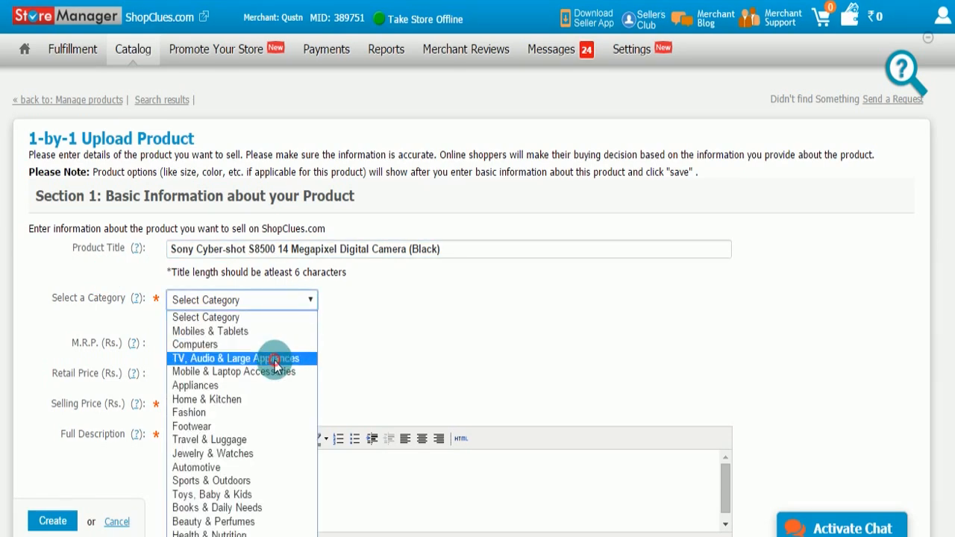
{"action": "left_click", "coordinate": [237, 358]}
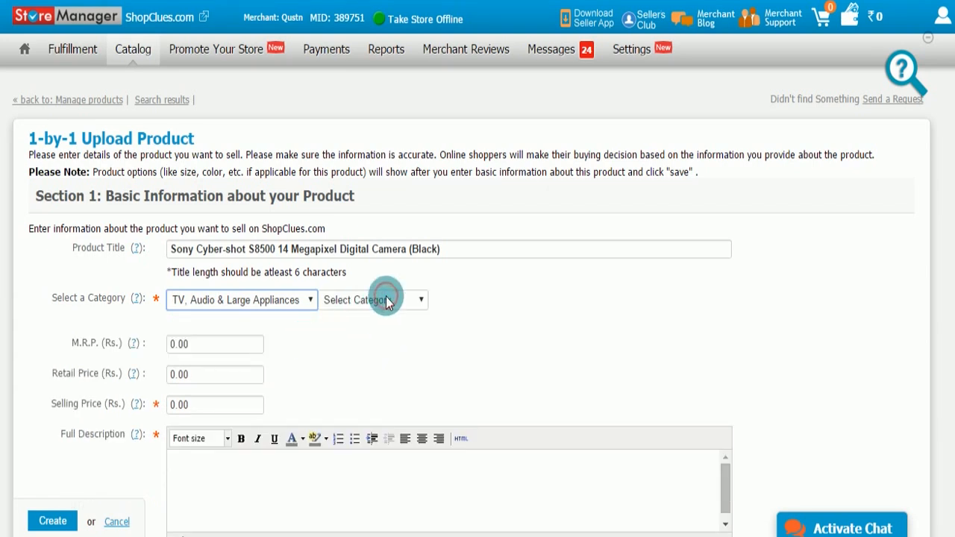
{"action": "left_click", "coordinate": [372, 298]}
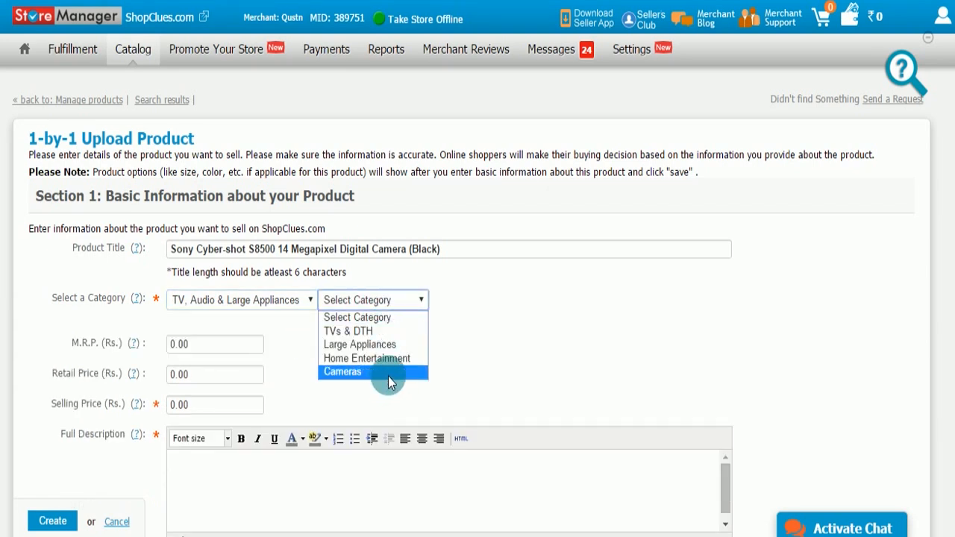
{"action": "left_click", "coordinate": [343, 371]}
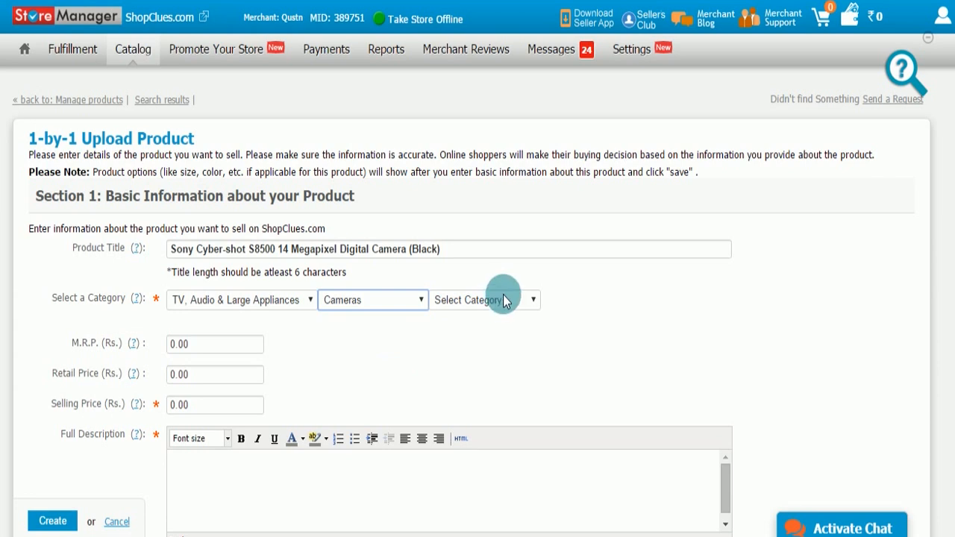
{"action": "left_click", "coordinate": [485, 298]}
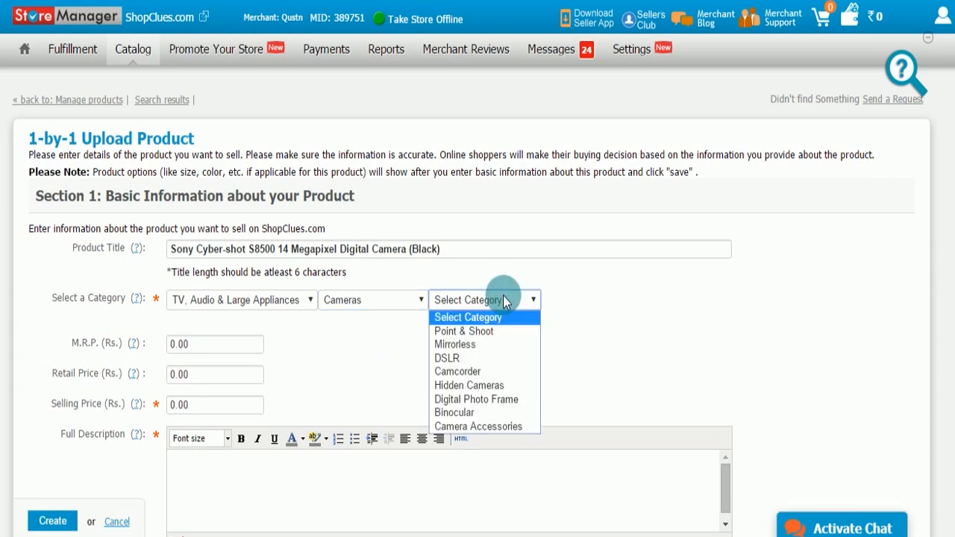
{"action": "mouse_move", "coordinate": [504, 331]}
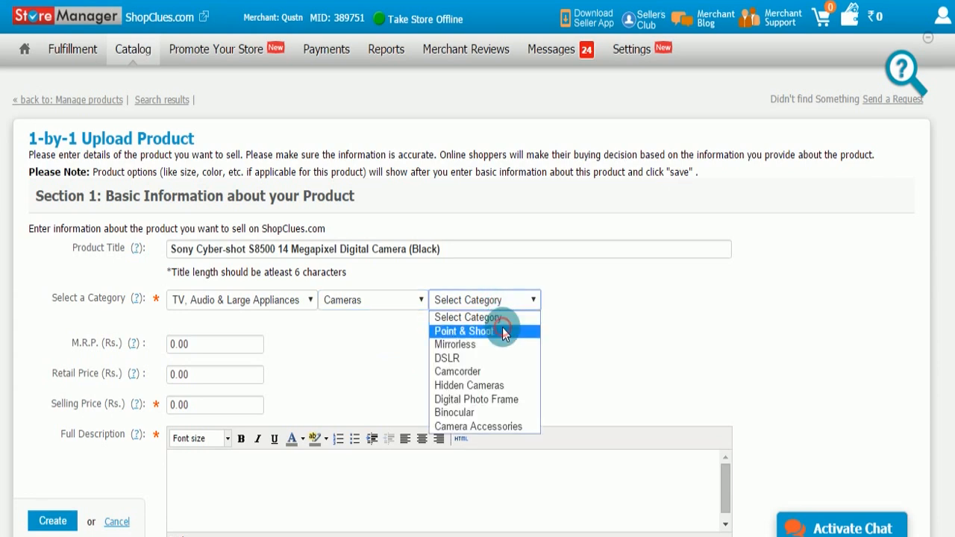
{"action": "left_click", "coordinate": [463, 331]}
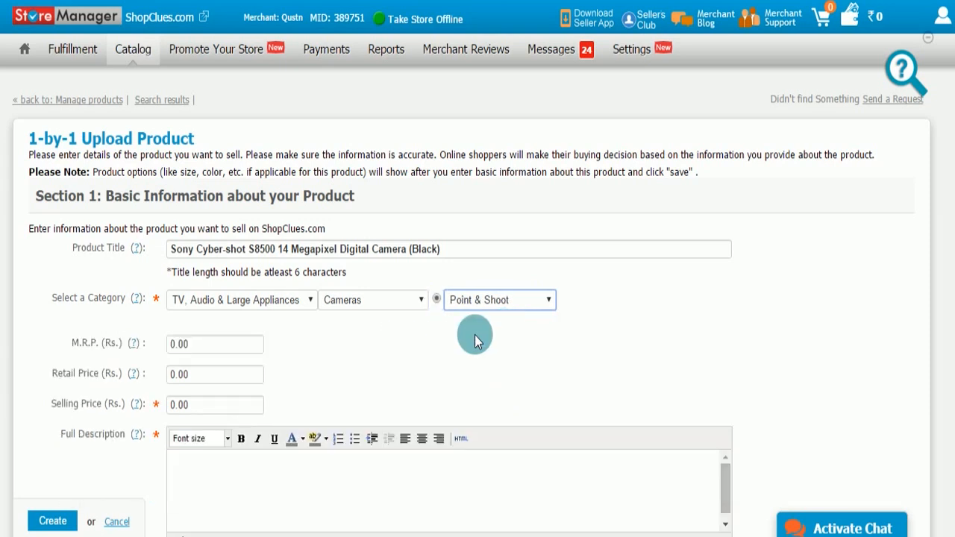
Step: Enter 6800 as the M.R.P. and move to the selling price field
{"action": "left_click", "coordinate": [215, 343]}
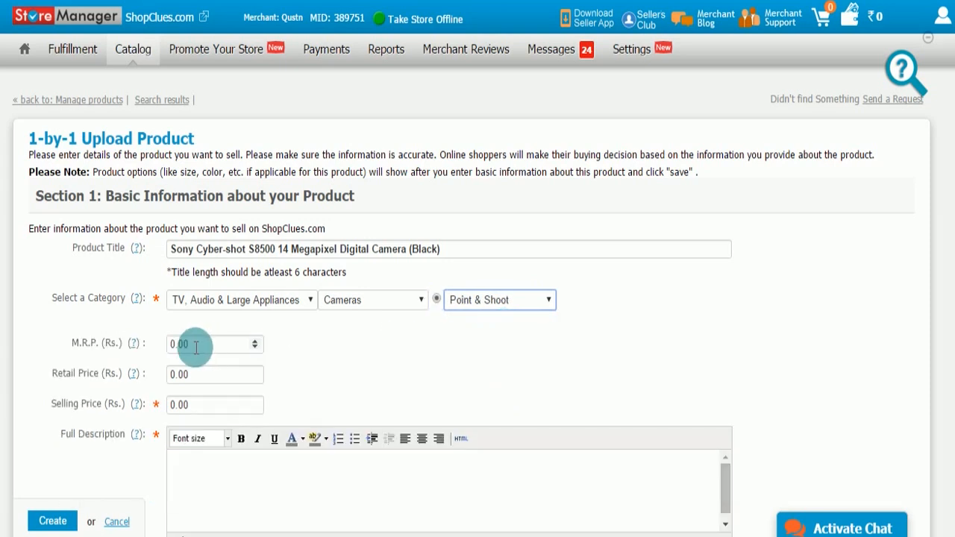
{"action": "type", "text": "6"}
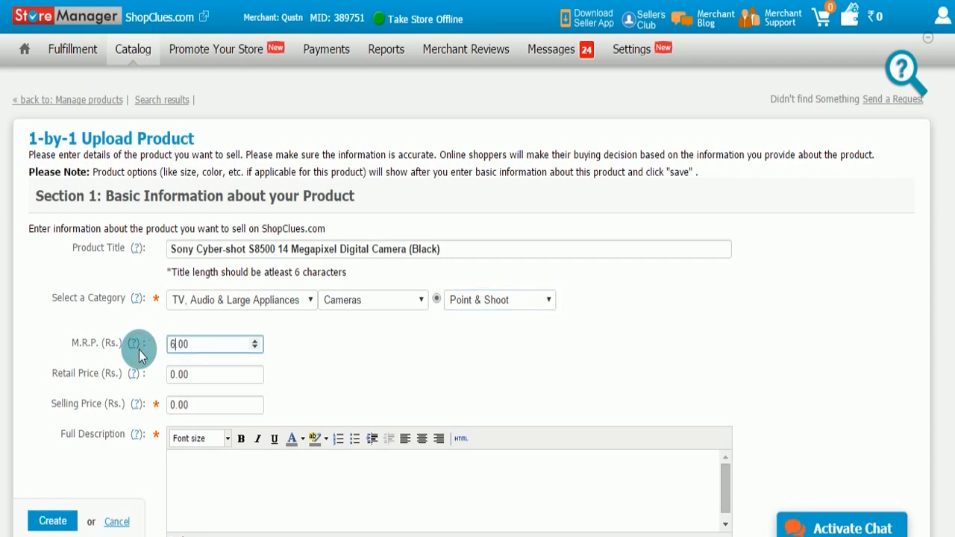
{"action": "type", "text": "8"}
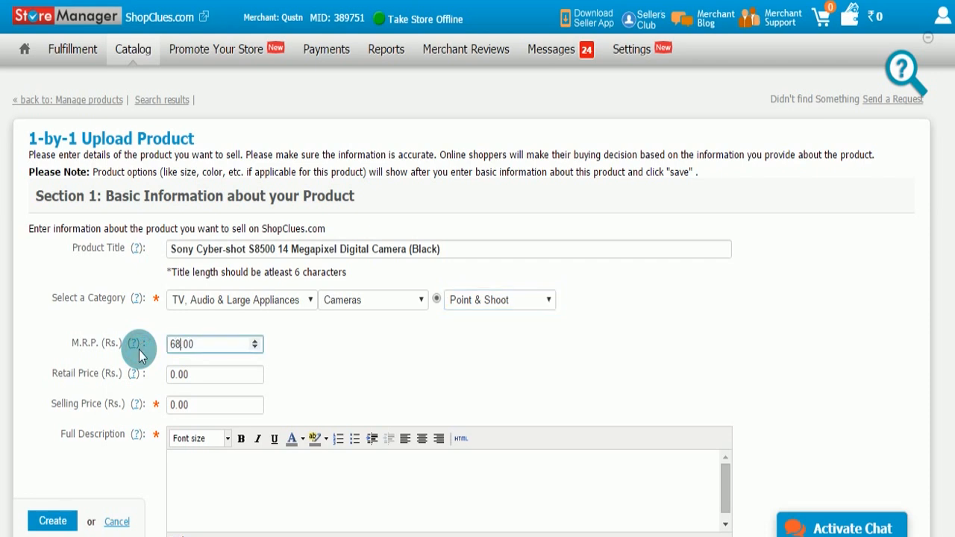
{"action": "type", "text": "00"}
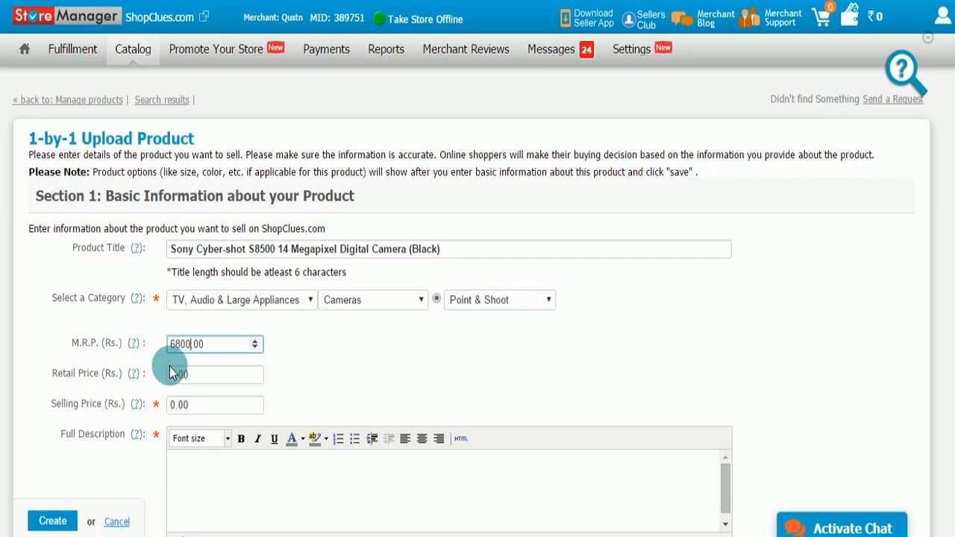
{"action": "left_click", "coordinate": [215, 404]}
{"action": "type", "text": "Descript"}
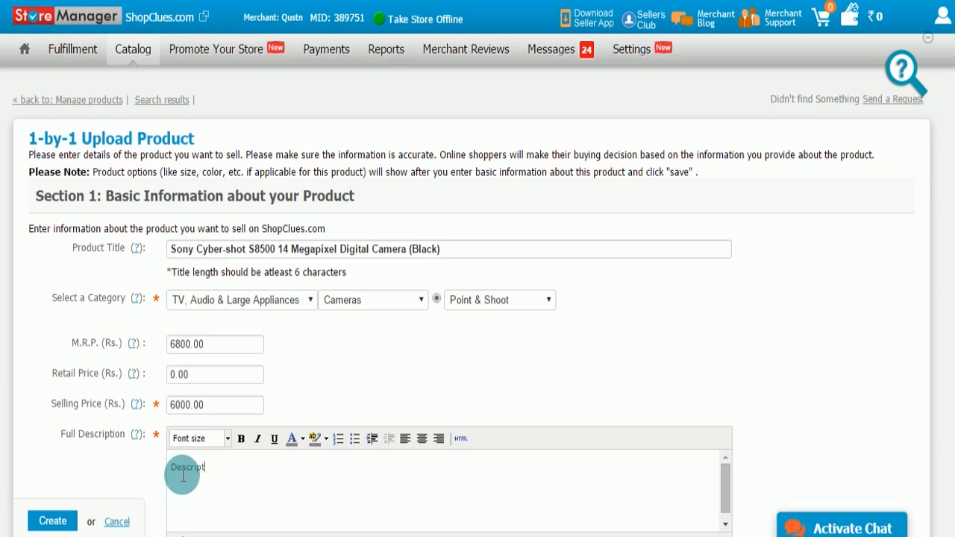
Step: Finish the full description so it reads 'Description here.'
{"action": "type", "text": "ion here."}
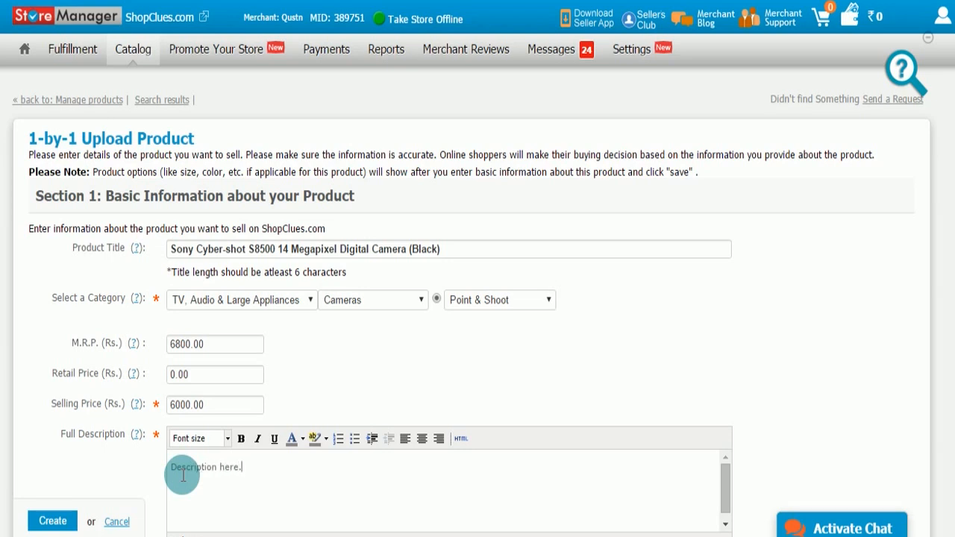
{"action": "mouse_move", "coordinate": [588, 404]}
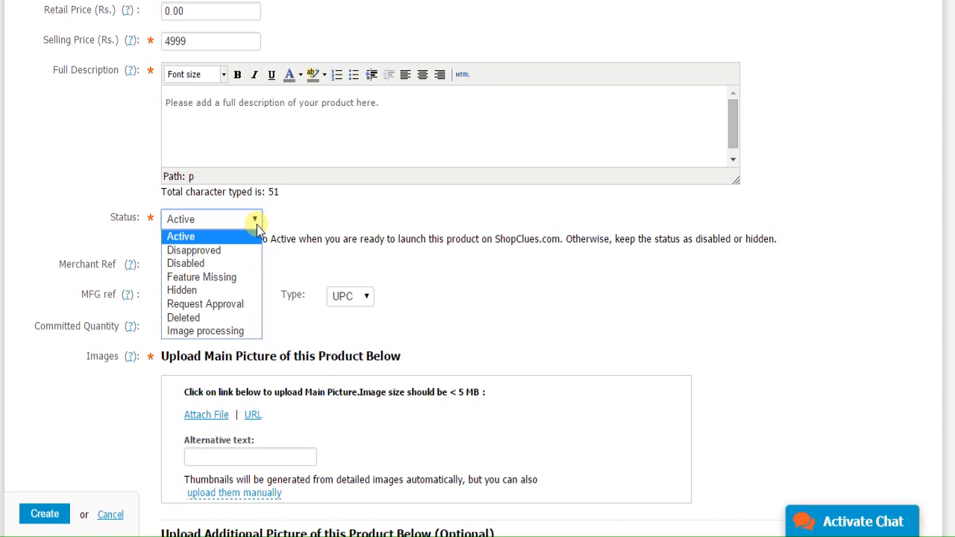
{"action": "mouse_move", "coordinate": [209, 290]}
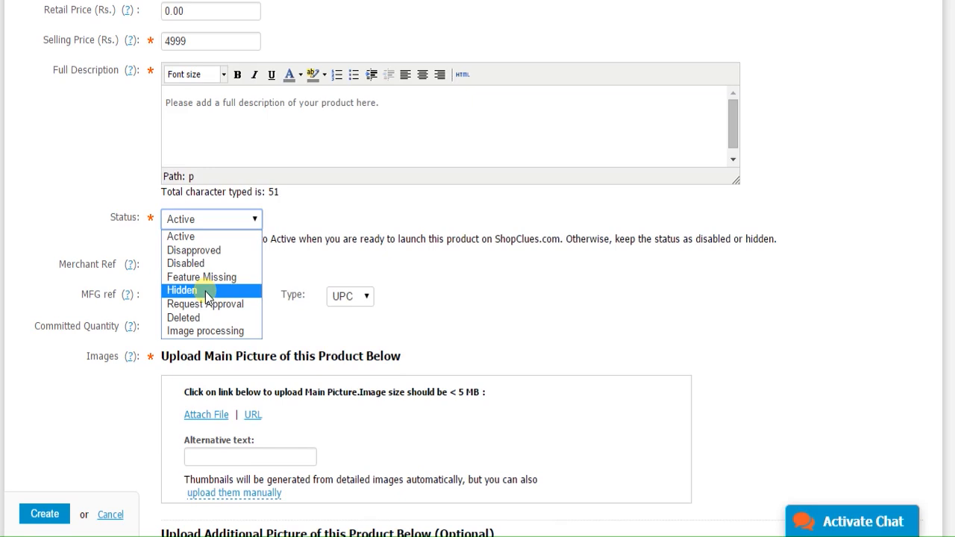
{"action": "mouse_move", "coordinate": [200, 263]}
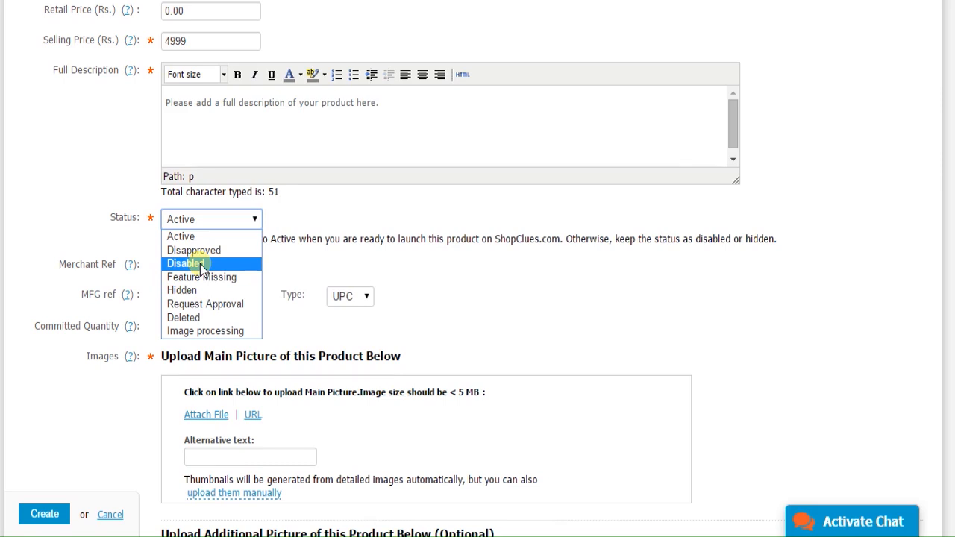
{"action": "mouse_move", "coordinate": [205, 304]}
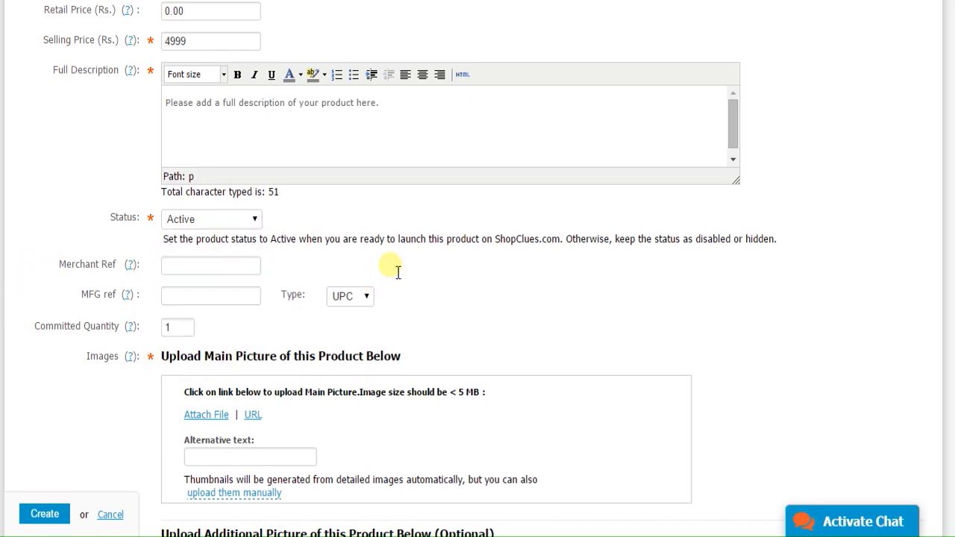
Step: Enter merchant reference 2019 and manufacturer reference 192
{"action": "left_click", "coordinate": [210, 265]}
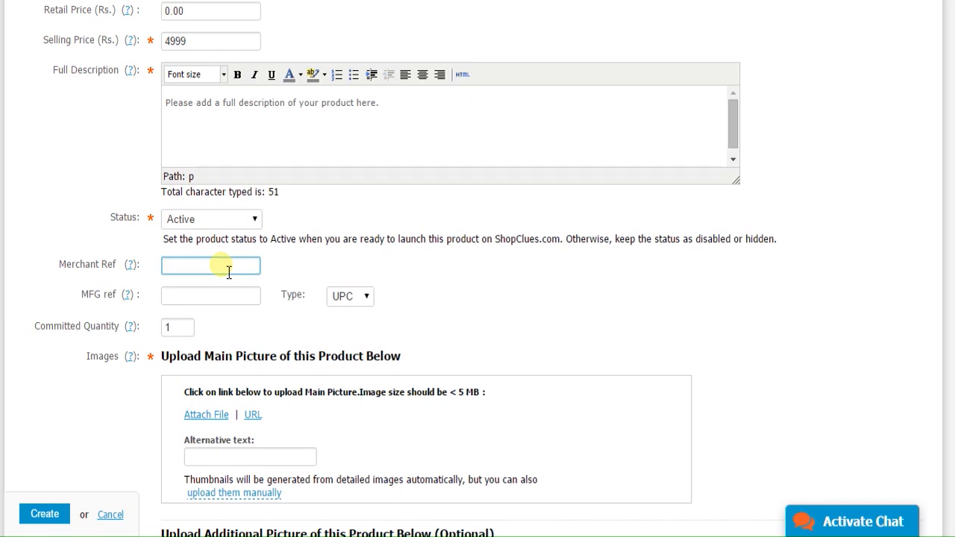
{"action": "type", "text": "2019"}
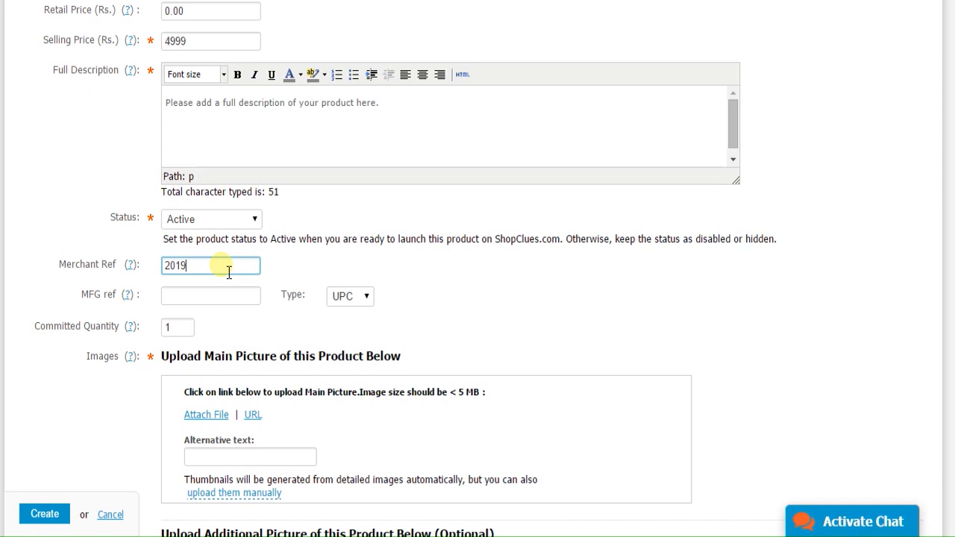
{"action": "left_click", "coordinate": [211, 295]}
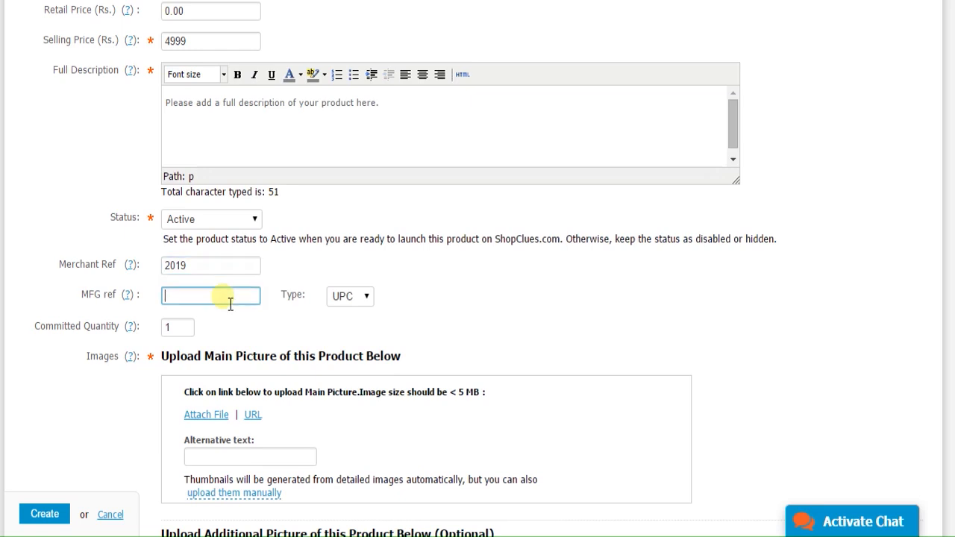
{"action": "type", "text": "192"}
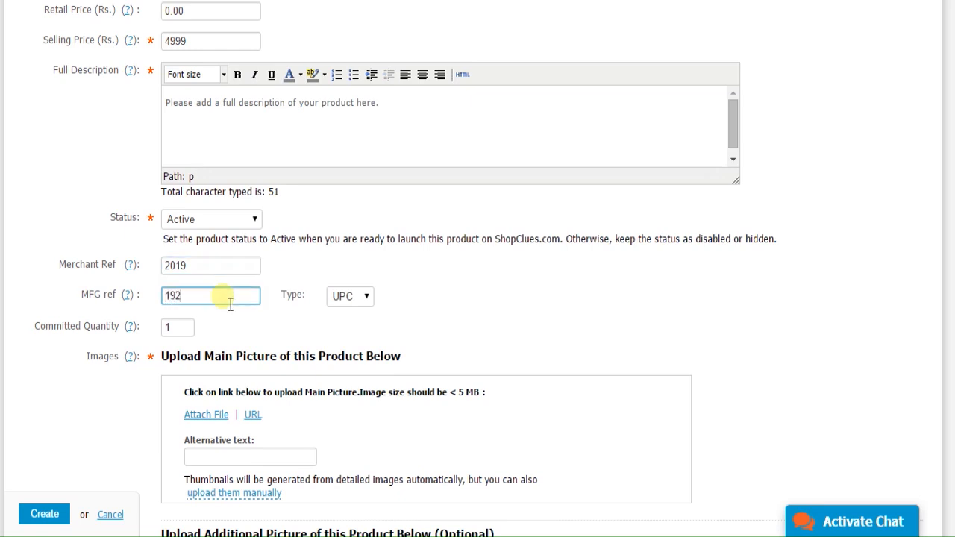
Step: Enter a committed quantity of 2500 for the camera
{"action": "left_click", "coordinate": [177, 328]}
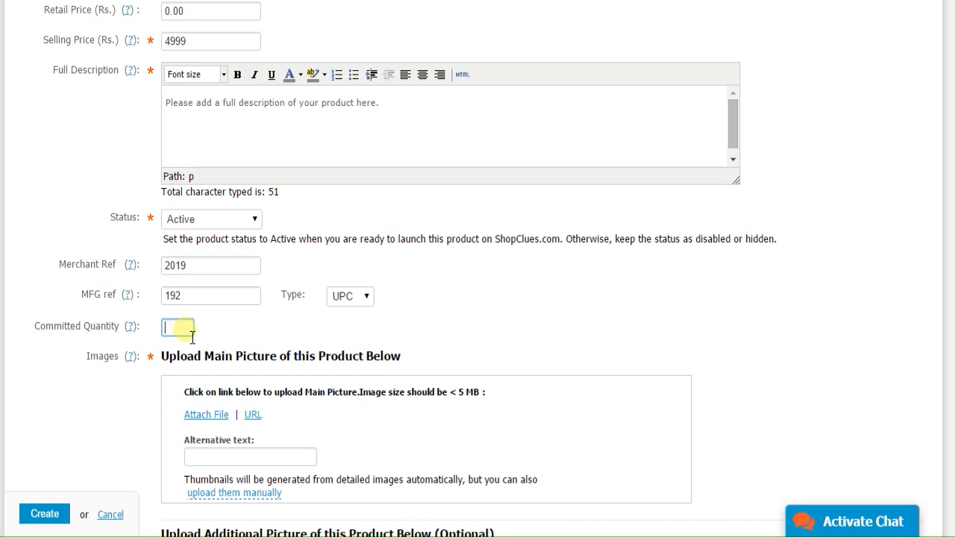
{"action": "type", "text": "2000"}
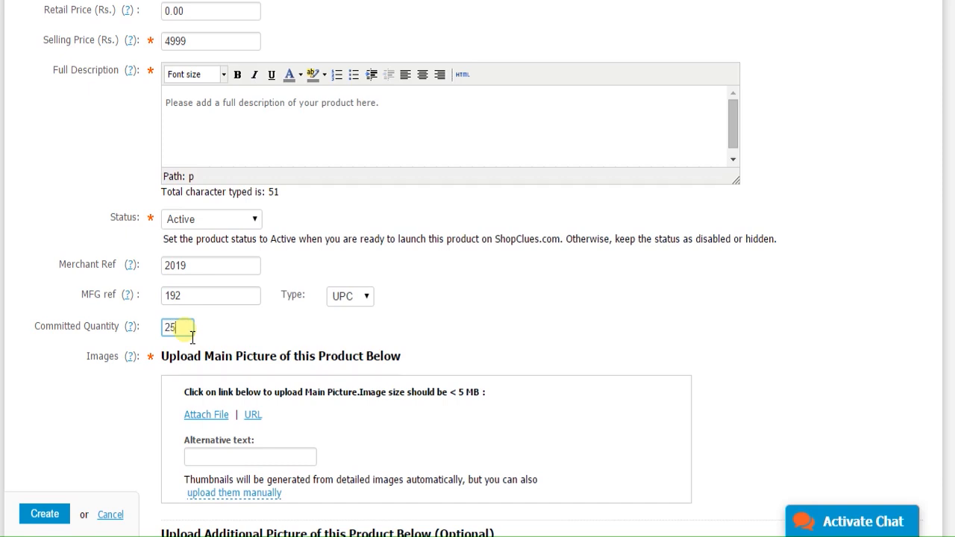
{"action": "type", "text": "00"}
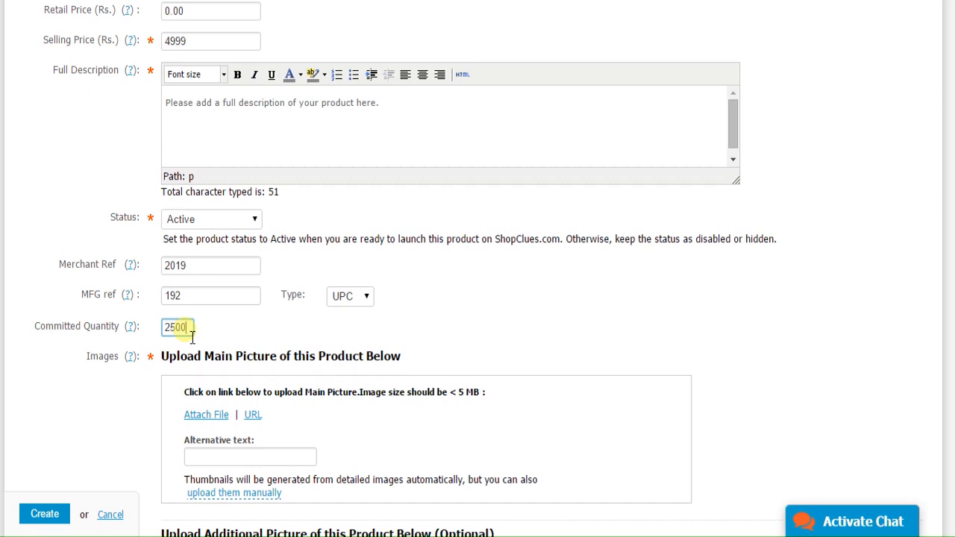
{"action": "scroll", "scroll_direction": "down", "scroll_amount": 3}
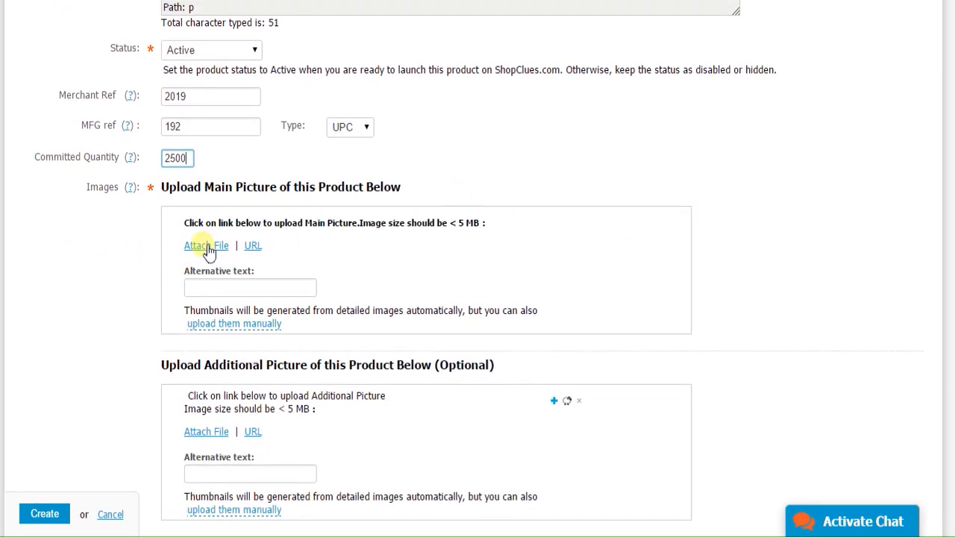
Step: Attach 'sony camera image png' as the main product picture
{"action": "left_click", "coordinate": [206, 244]}
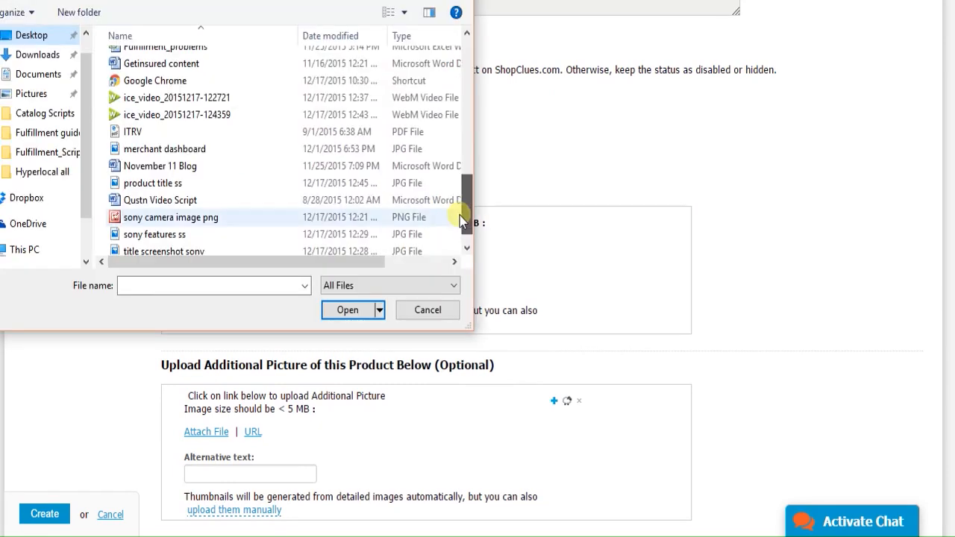
{"action": "left_click", "coordinate": [346, 309]}
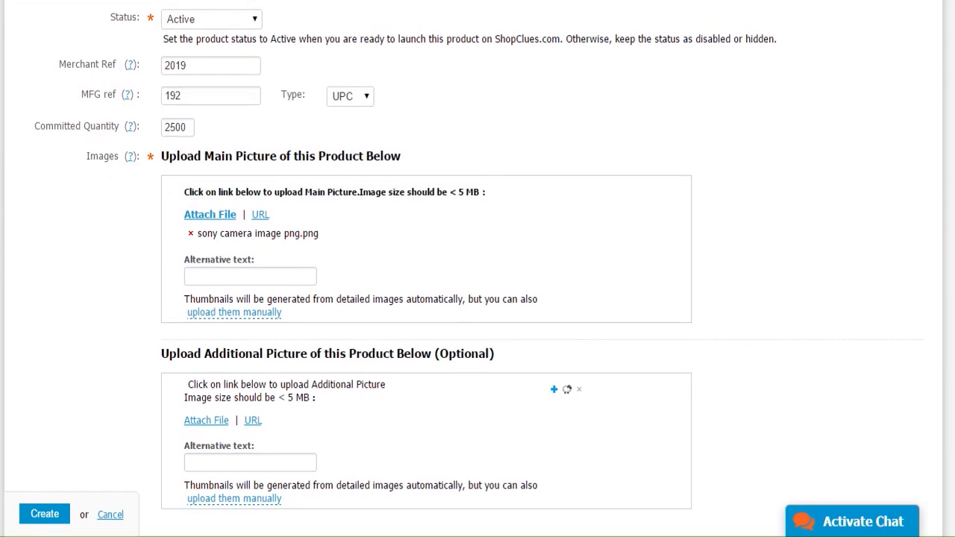
{"action": "scroll", "scroll_direction": "down", "scroll_amount": 3}
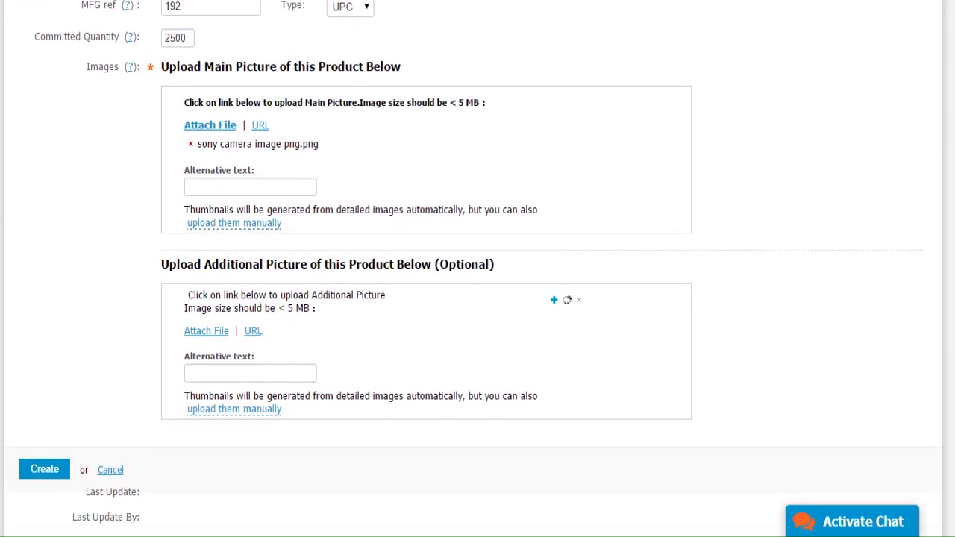
{"action": "scroll", "scroll_direction": "down", "scroll_amount": 3}
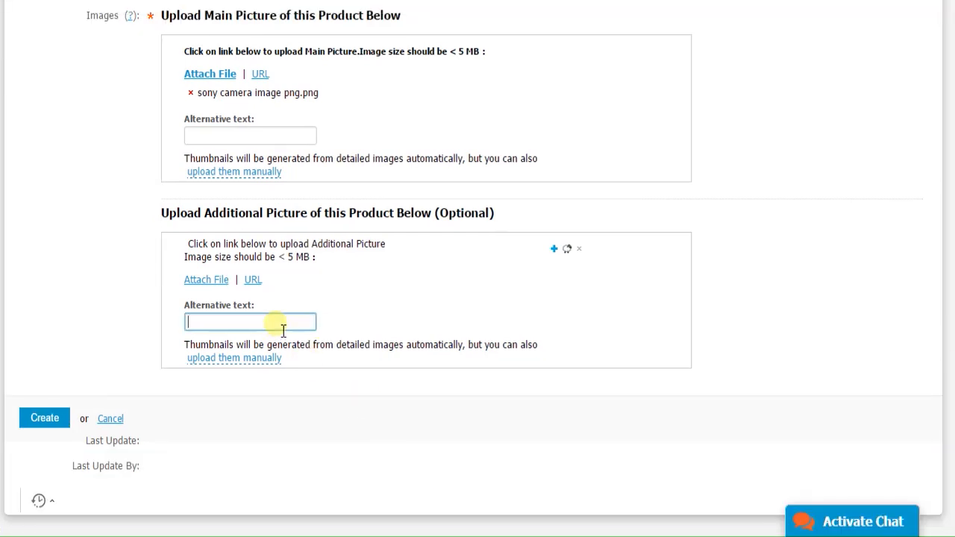
Step: Enter 'SONY DIGITAL CAMERA' as the additional picture's alternative text
{"action": "type", "text": "SONY"}
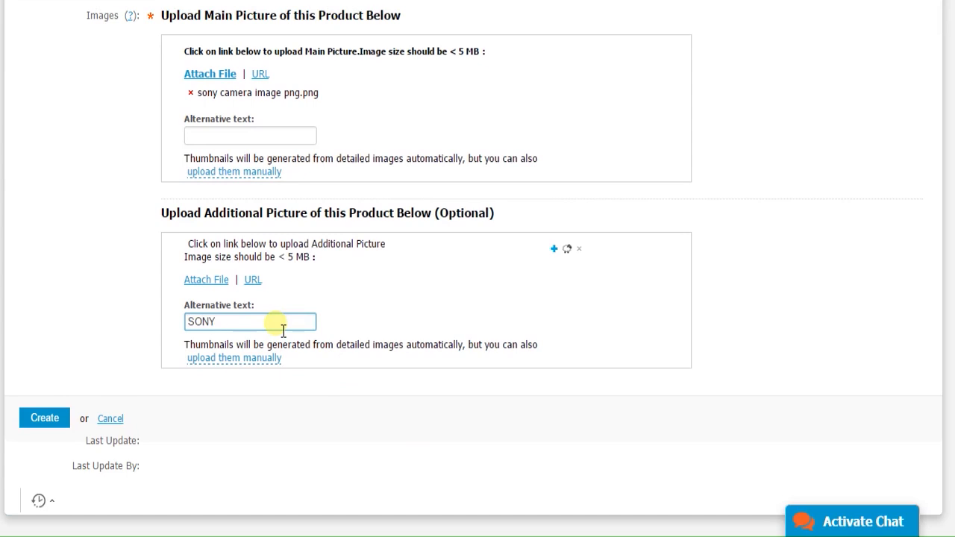
{"action": "type", "text": "DIGITAL"}
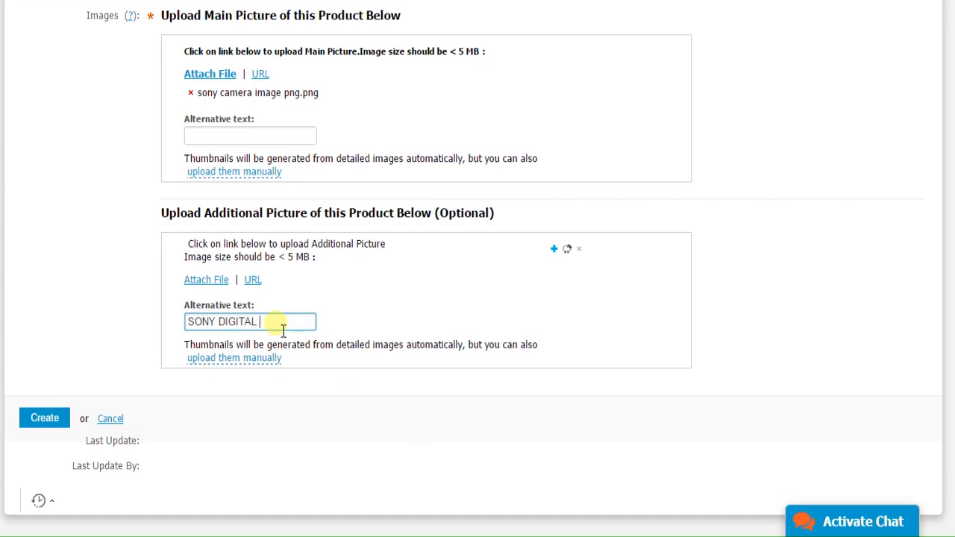
{"action": "type", "text": "CAMERA"}
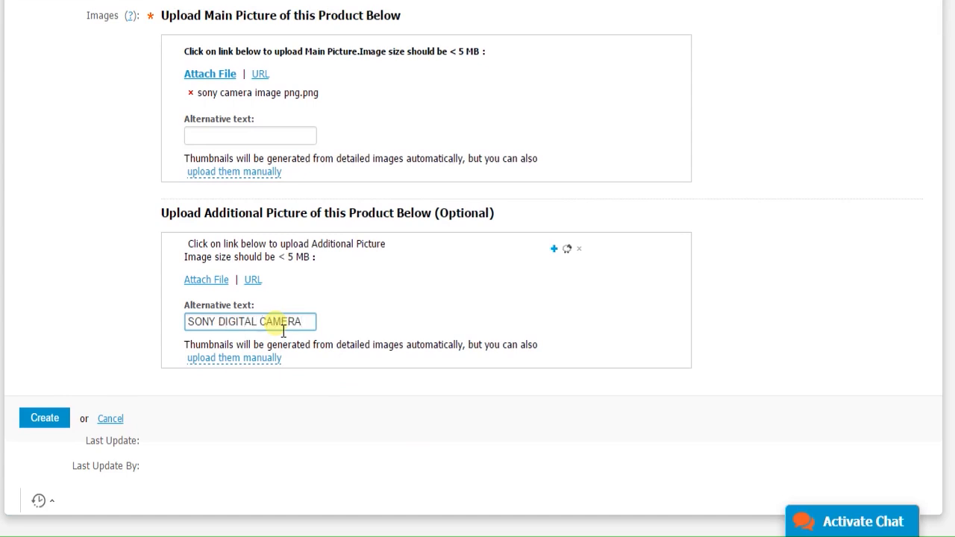